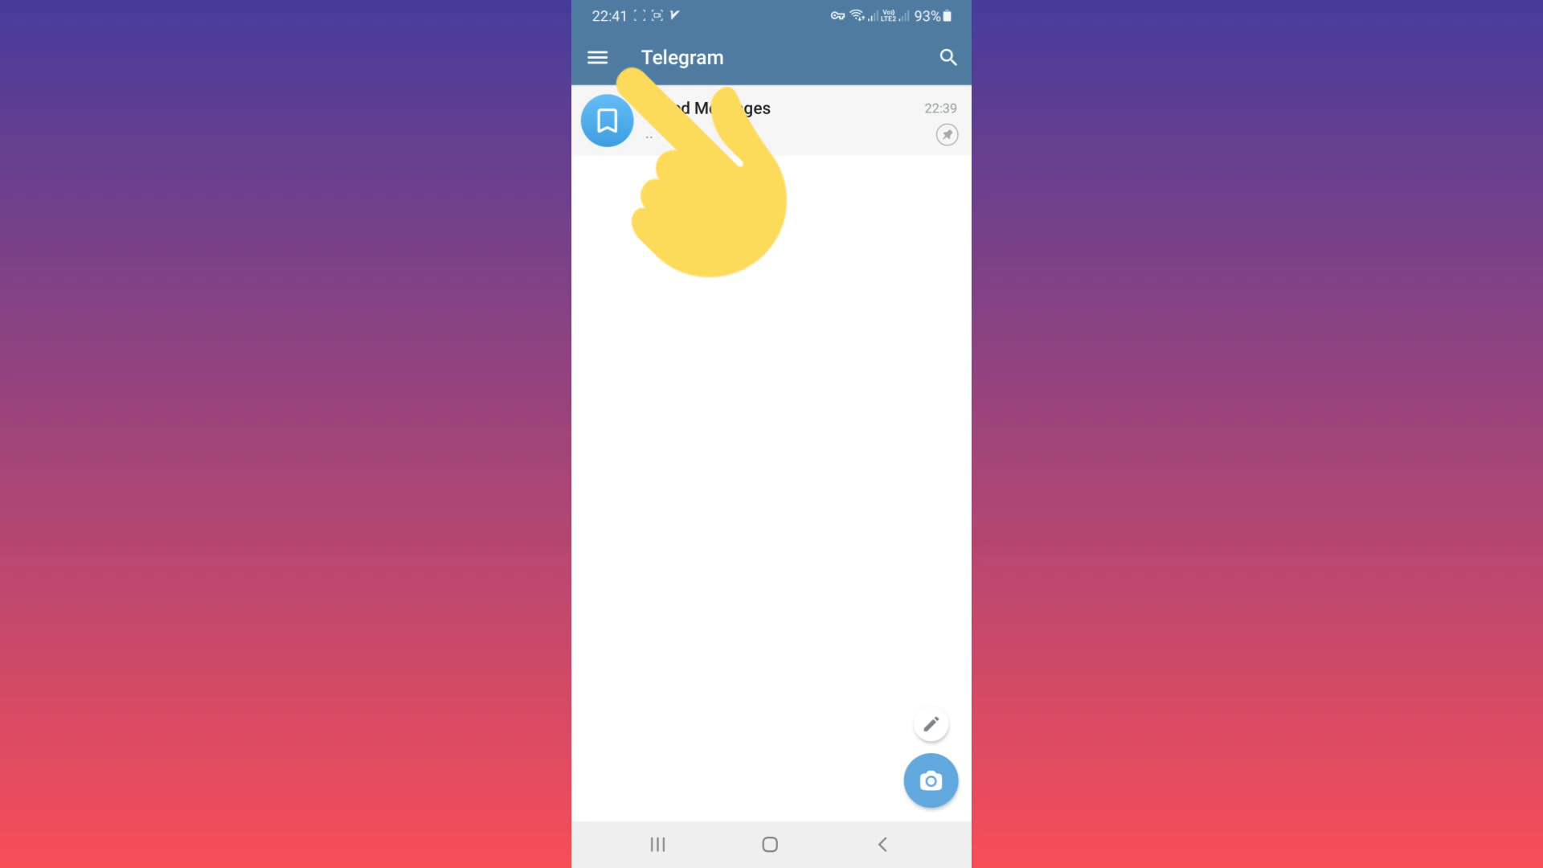
# Step: Reach the Set username screen through the menu's Settings section
pyautogui.click(597, 58)
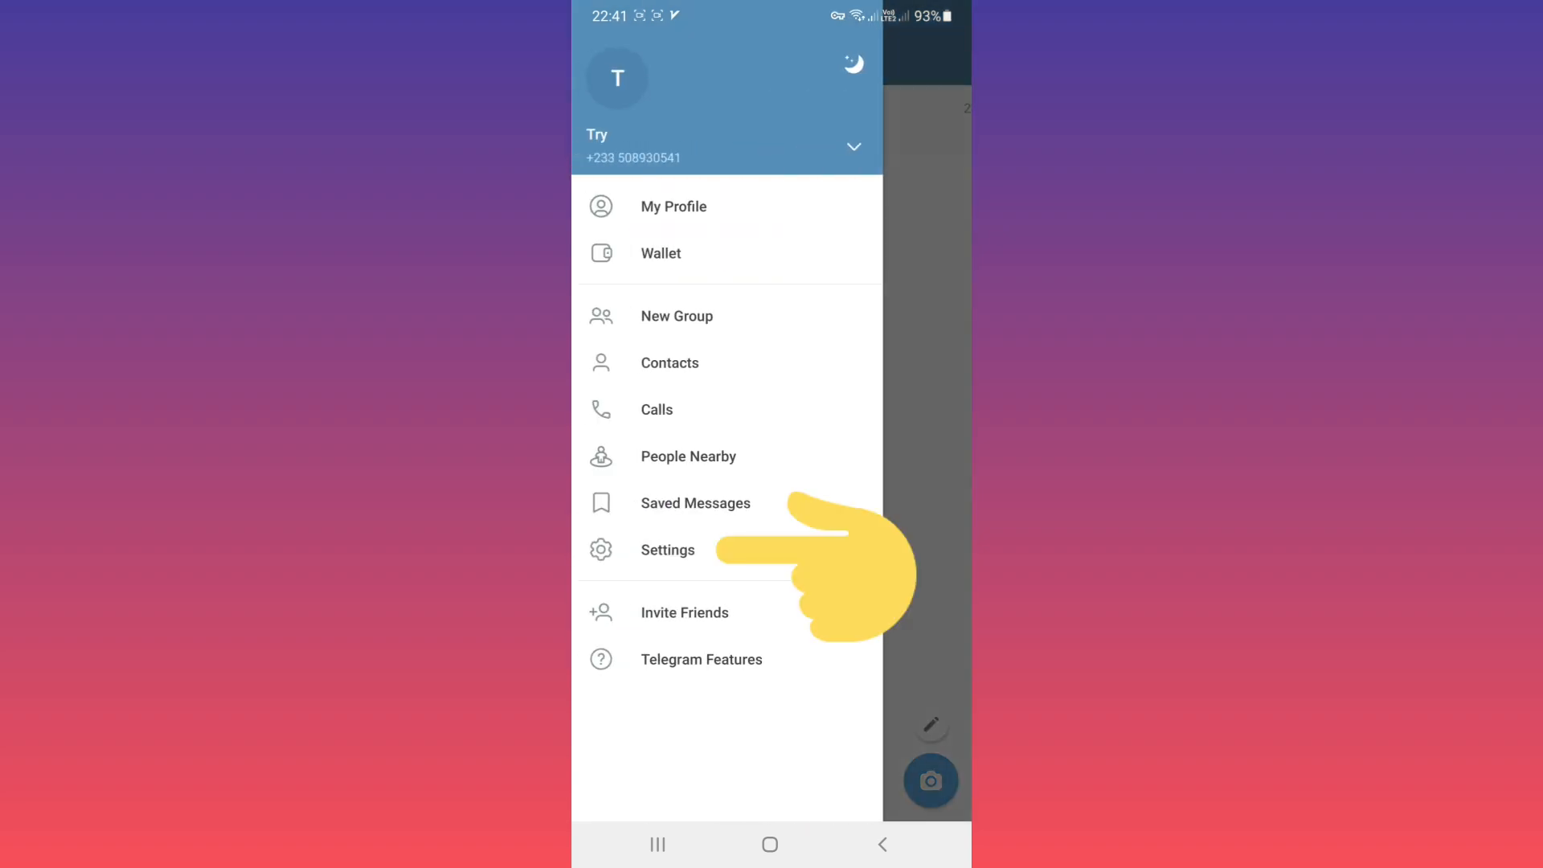
pyautogui.click(667, 550)
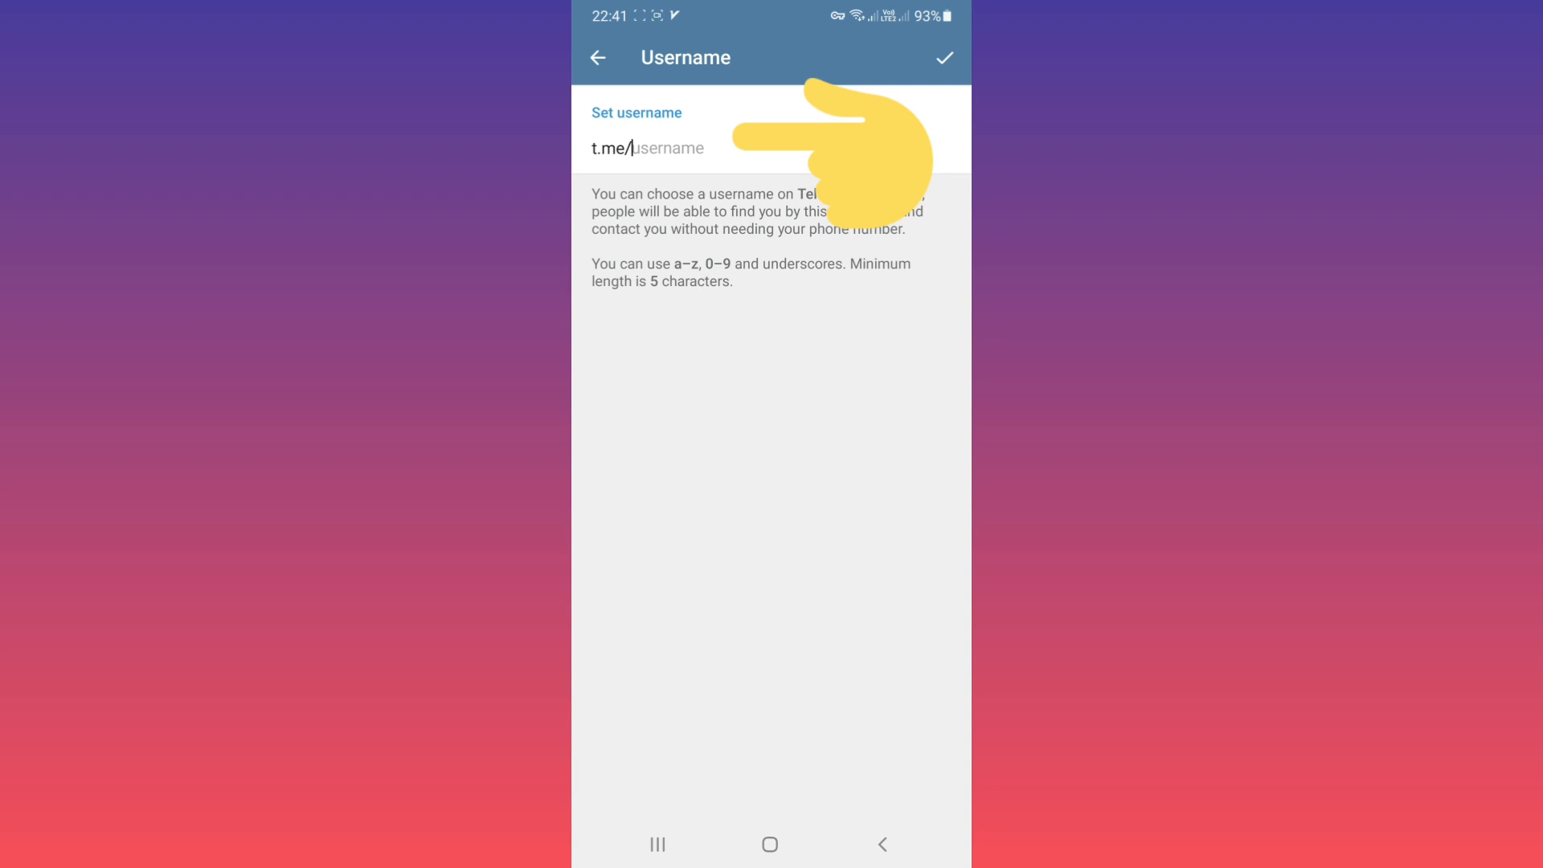
# Step: Enter the username Learnwithmoradi3, confirmed available, and save it
pyautogui.click(648, 148)
pyautogui.write('Learnwit')
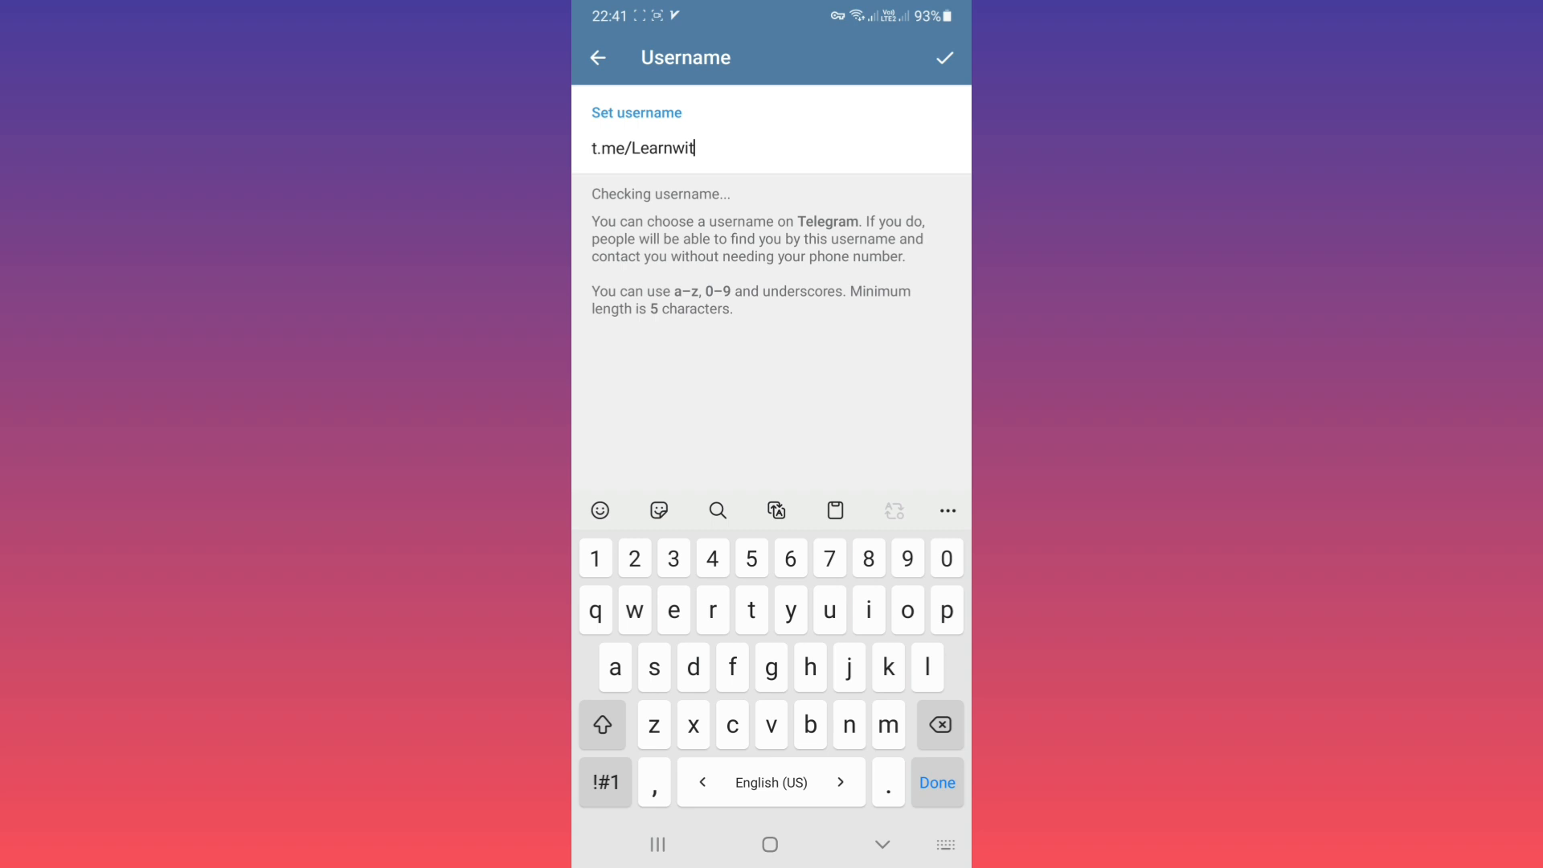
pyautogui.write('hmoradi3')
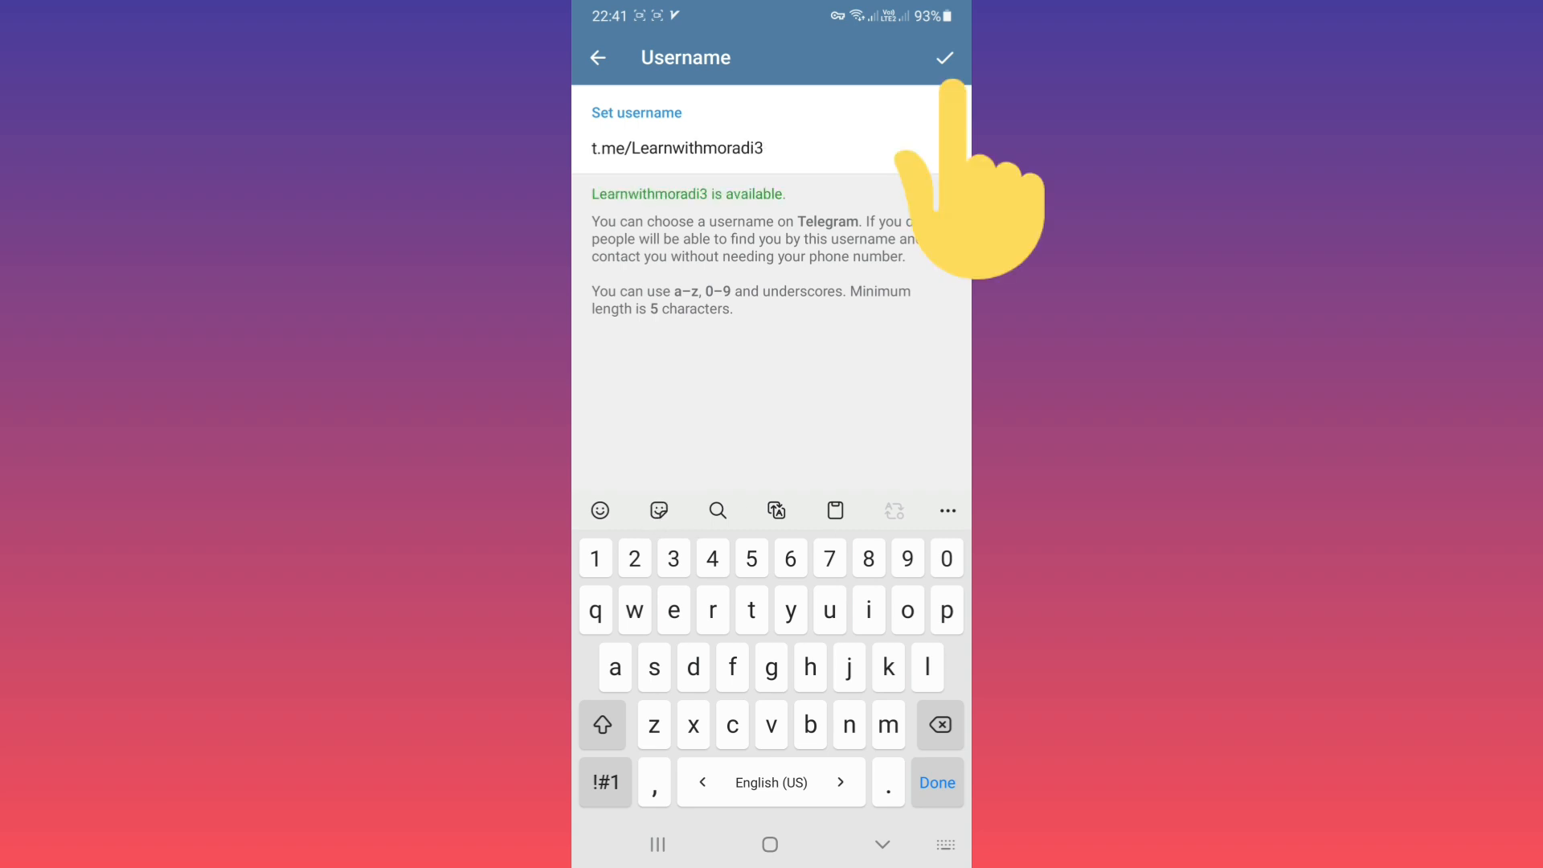
pyautogui.click(943, 57)
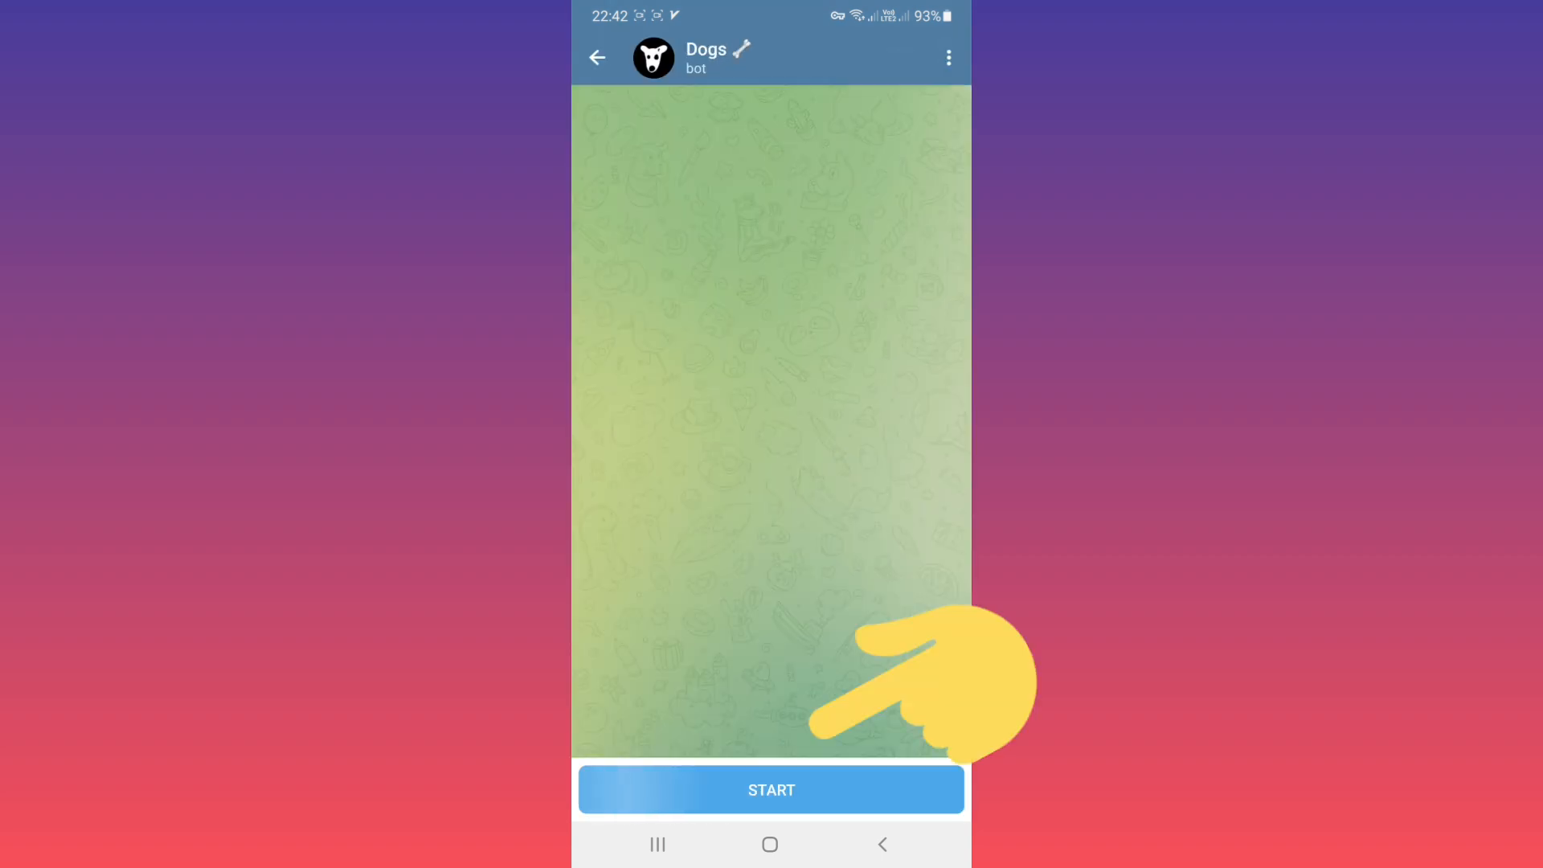
# Step: Start the Dogs bot and launch its Let's go mini app from the welcome message
pyautogui.click(770, 787)
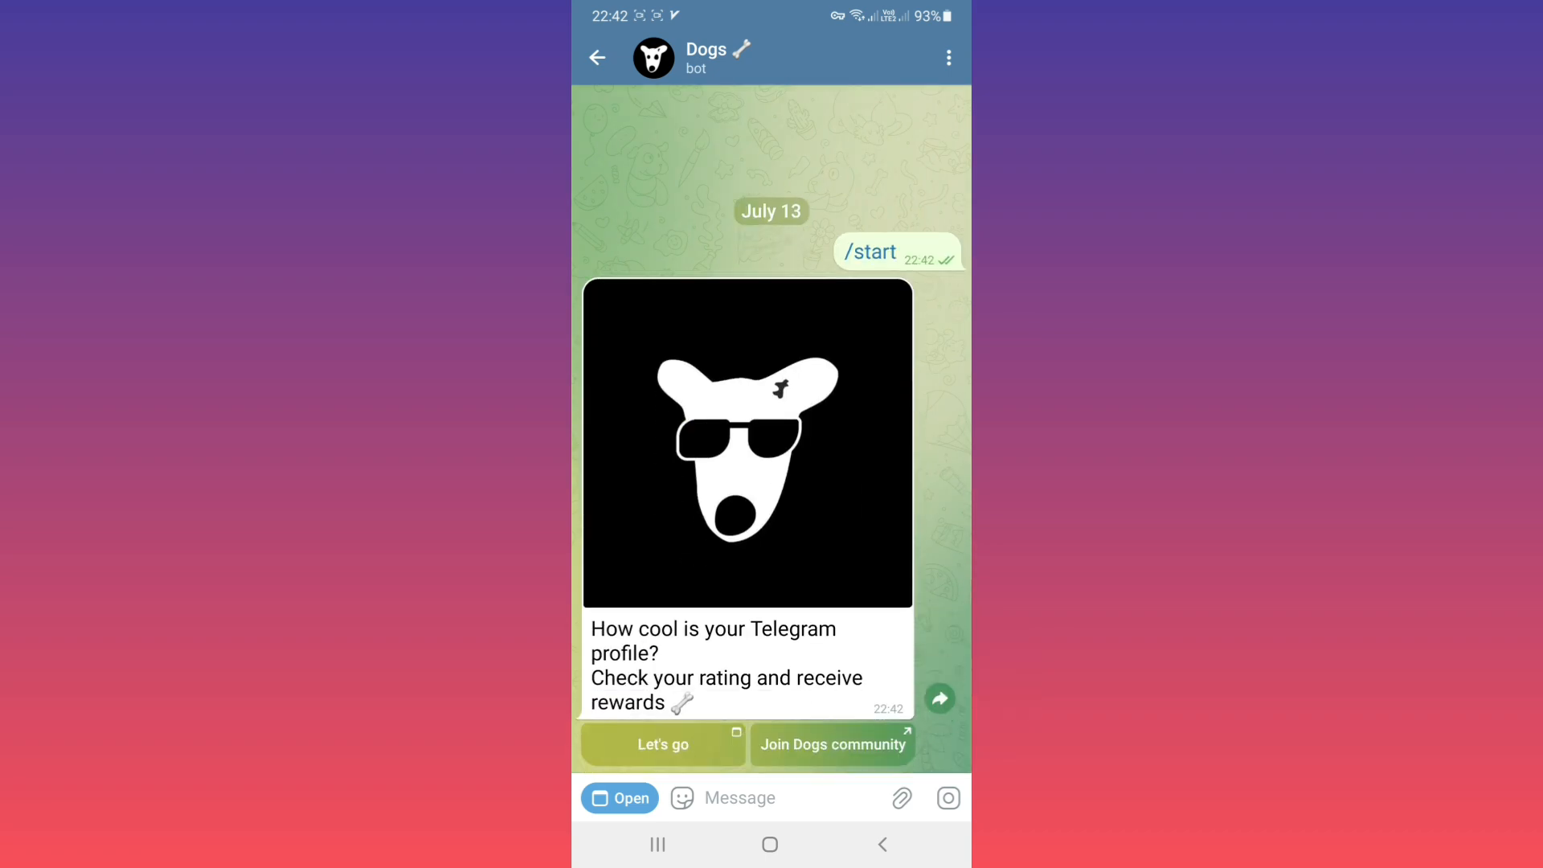
pyautogui.click(660, 744)
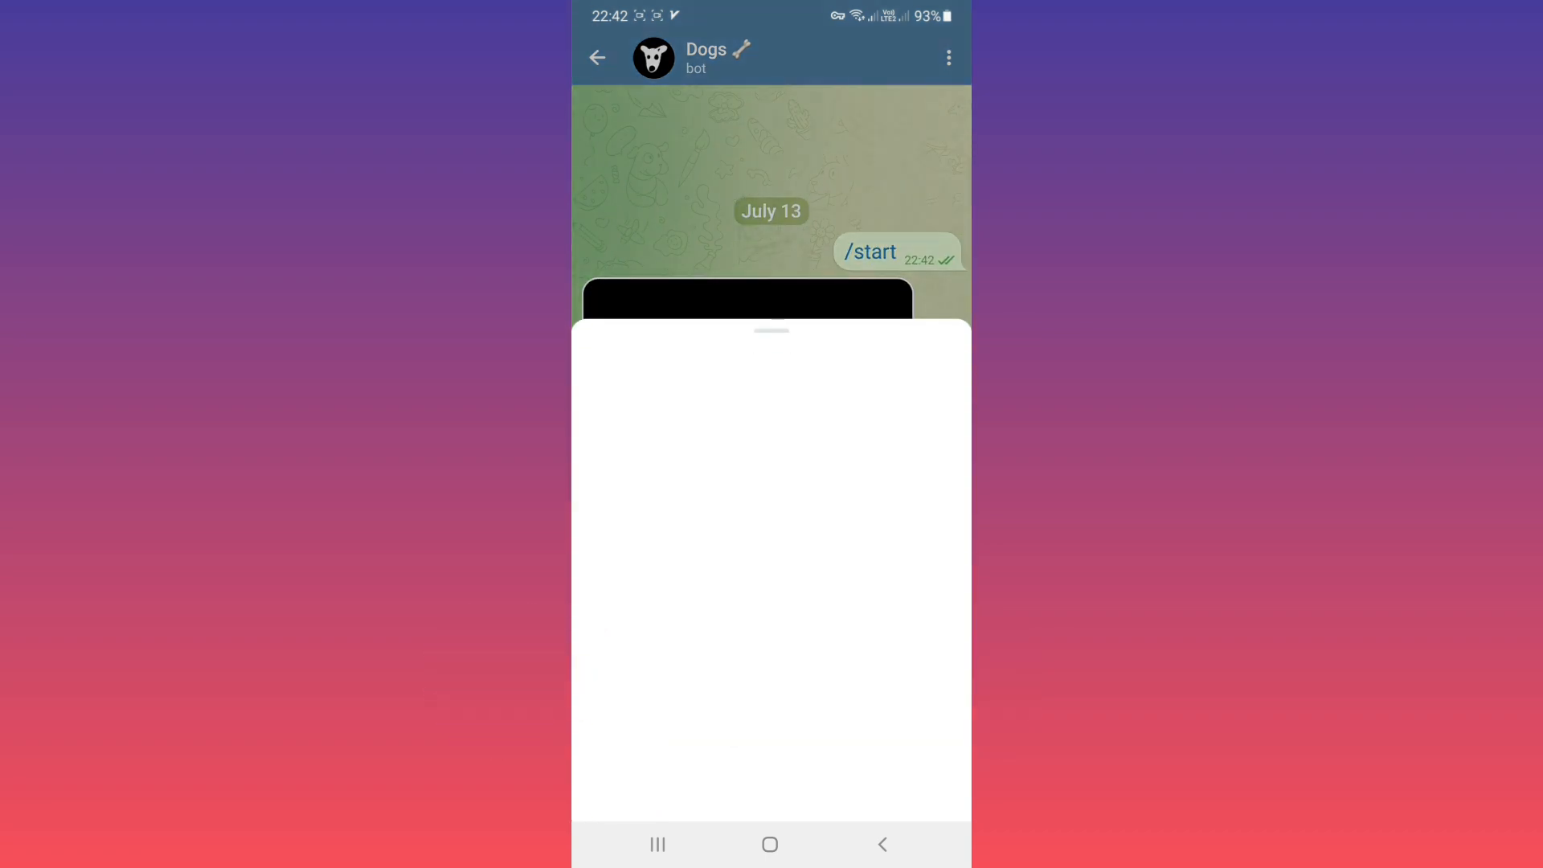